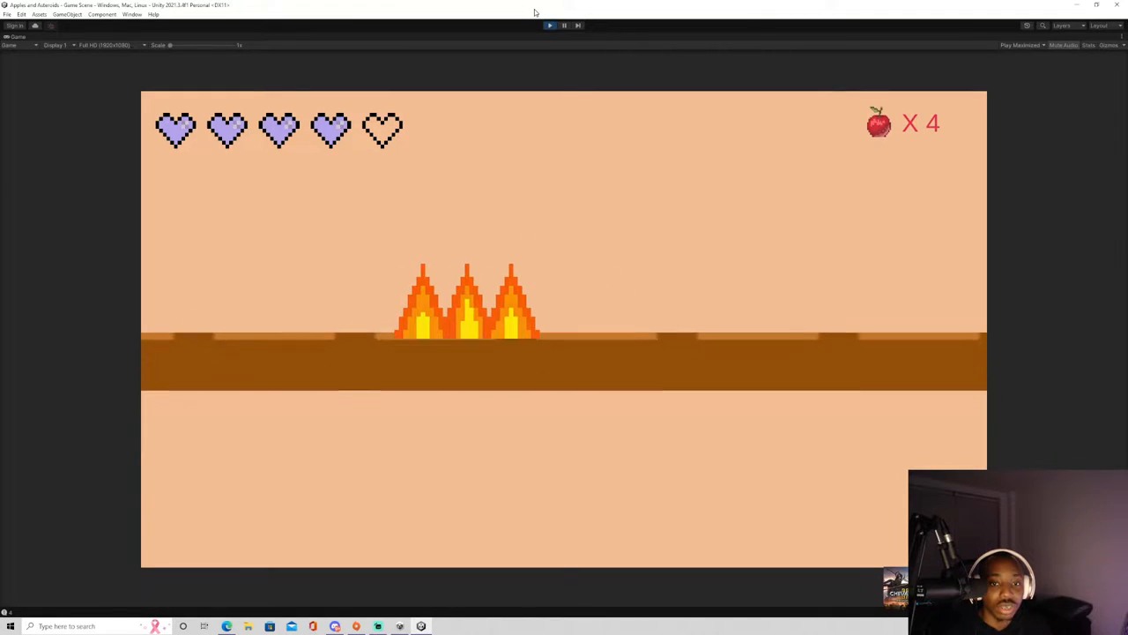
Stop the running game and return to the scene editor.
click(548, 25)
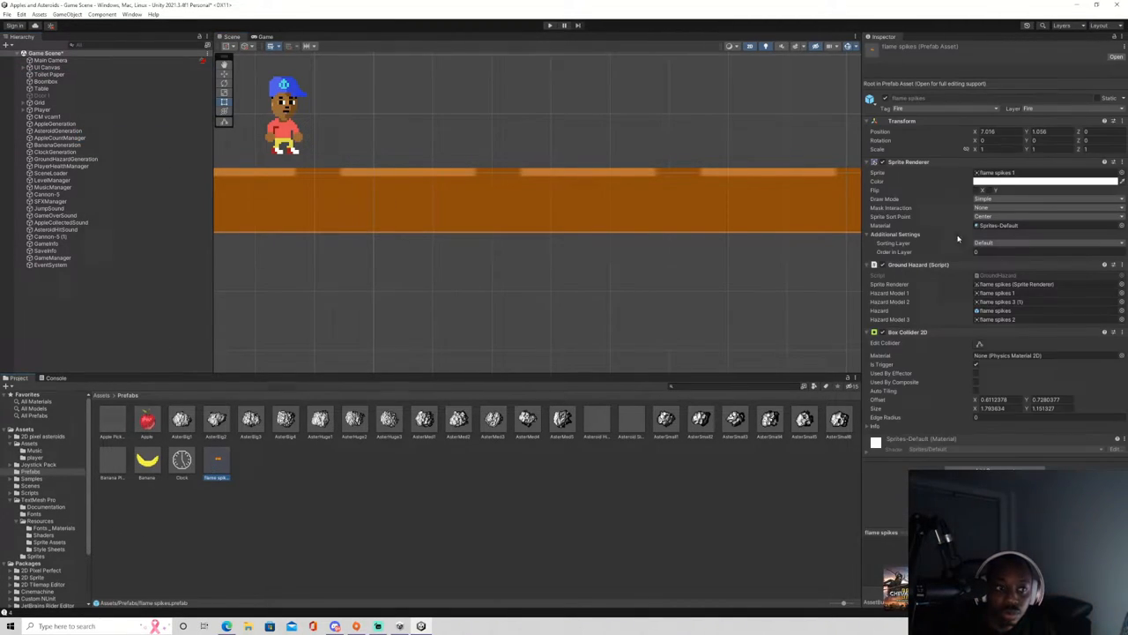
Show the Flame Hit Effect particle prefab's settings beside the game view.
click(550, 25)
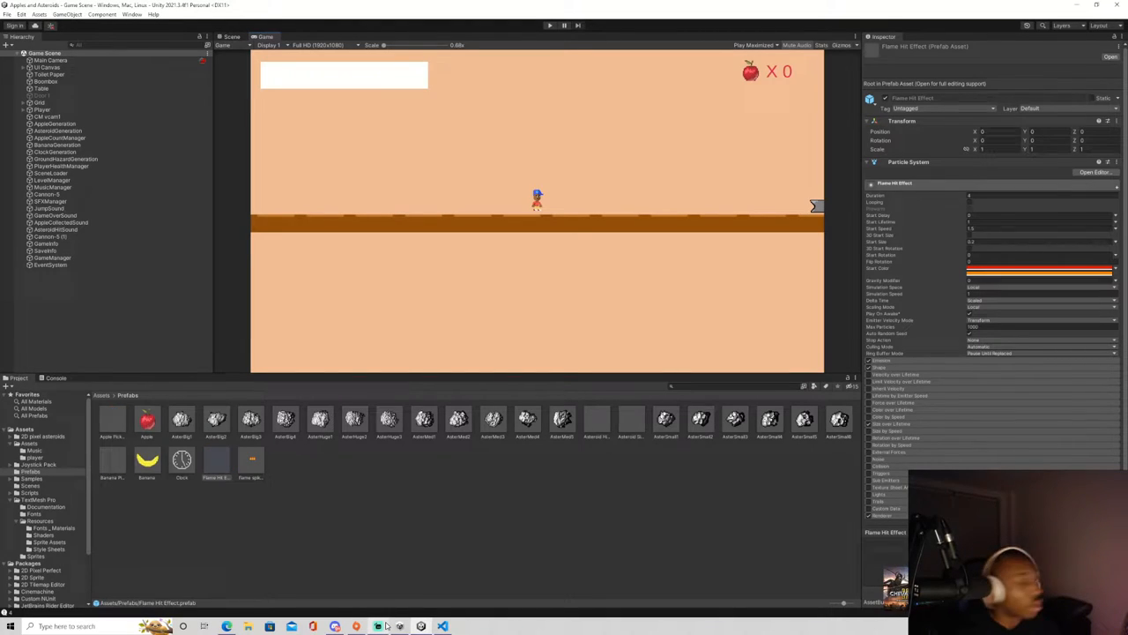
mouse_move(377, 626)
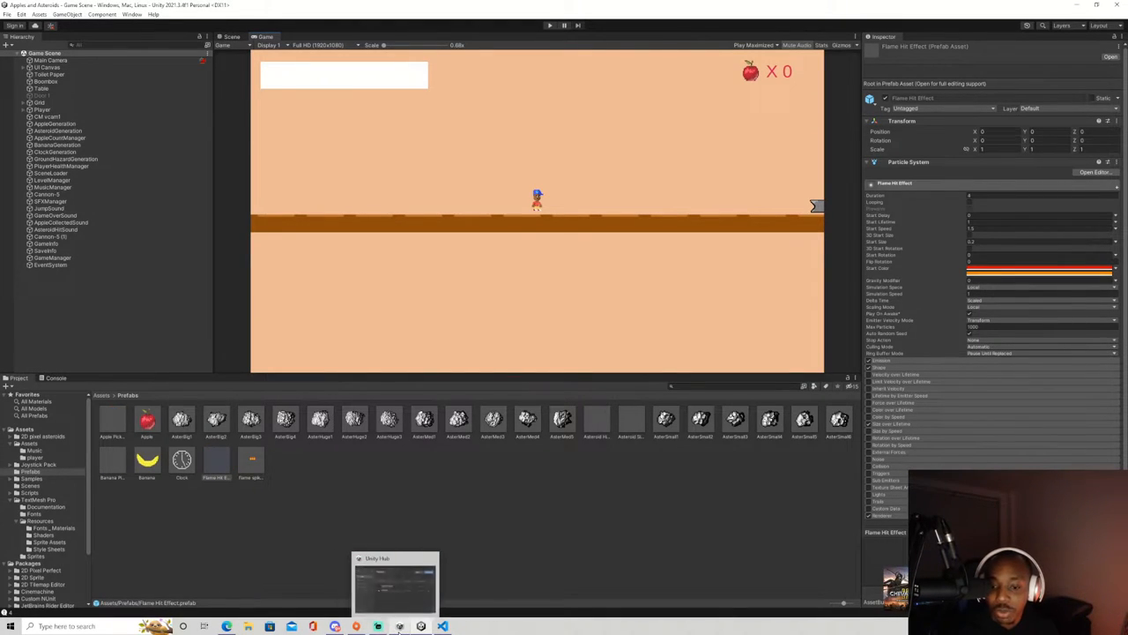
mouse_move(377, 626)
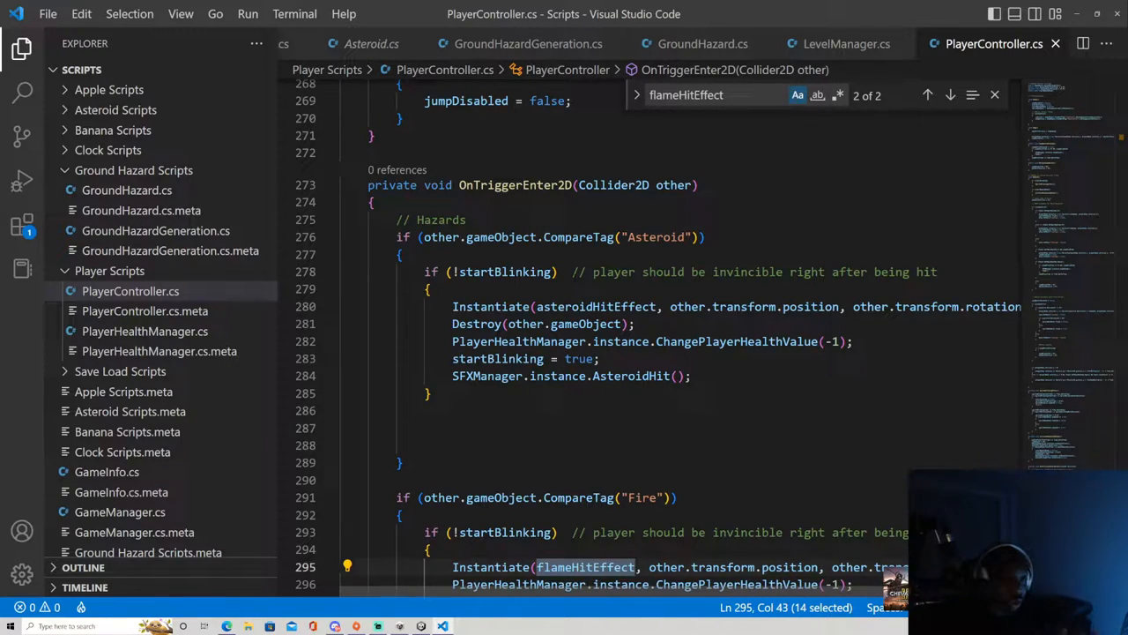
Scroll PlayerController.cs to where OnTriggerEnter2D spawns the flameHitEffect on fire contact.
scroll(down, 3)
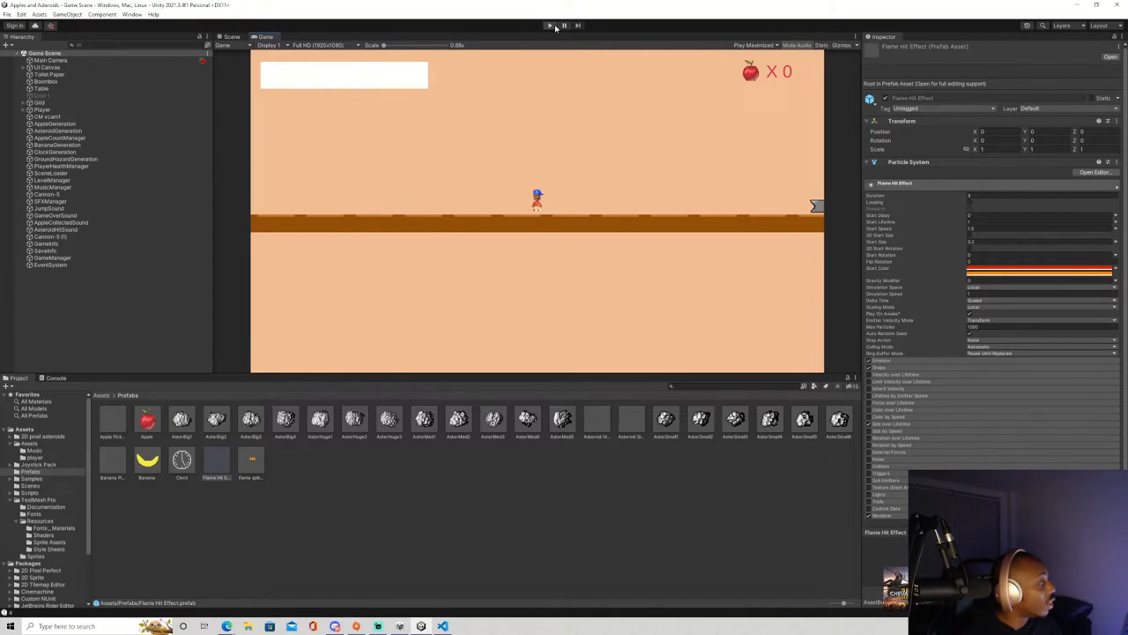
Start a test run of the apple-collecting game from the toolbar.
click(549, 24)
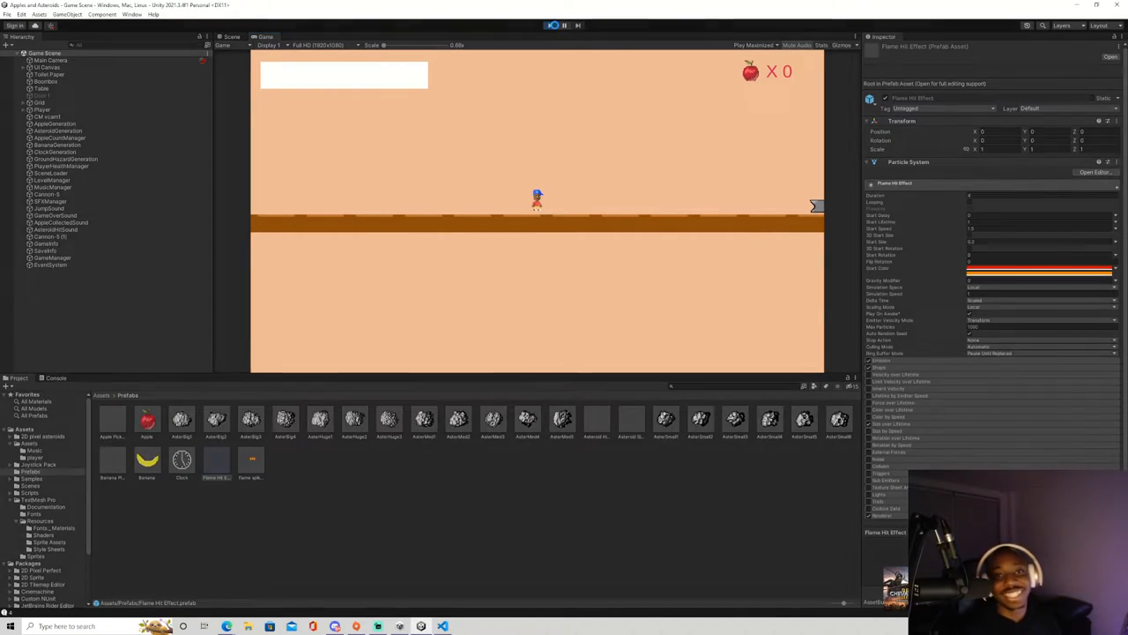
click(553, 25)
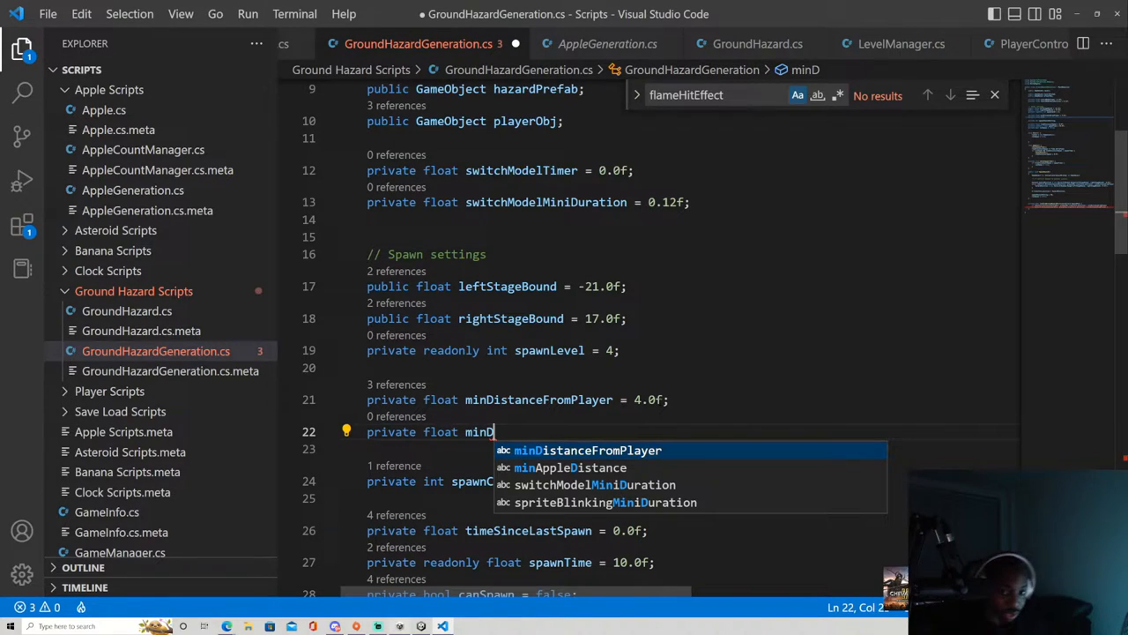
Declare a new 'private float minDist' field below minDistanceFromPlayer in GroundHazardGeneration.cs.
text(i)
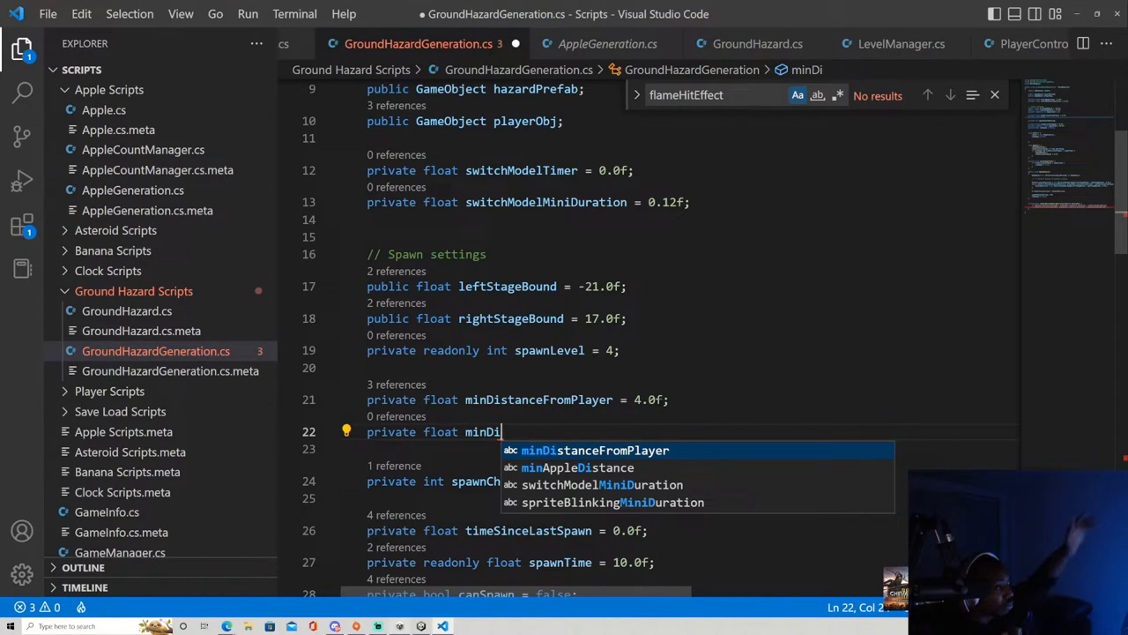
text(st)
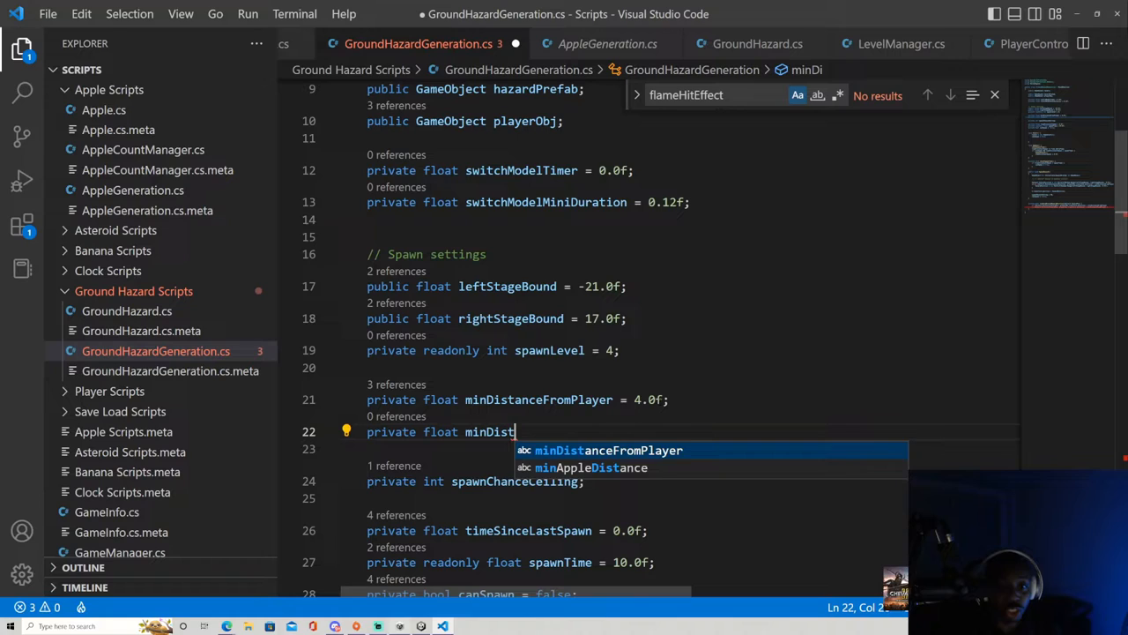
text(ance)
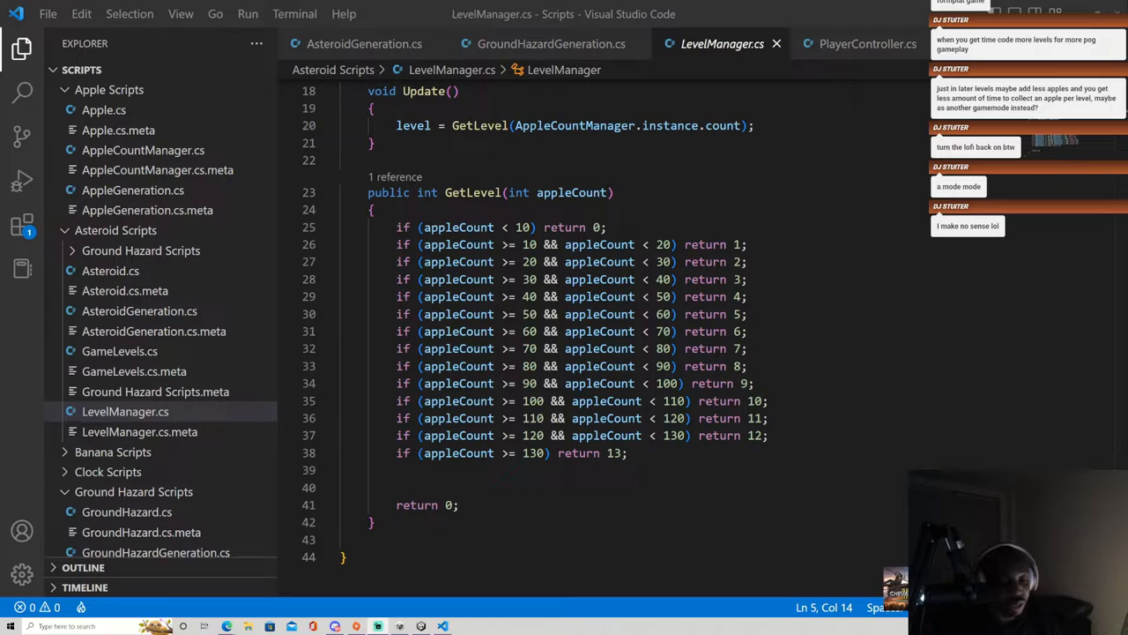
Search the whole workspace for DecrementApple, finding matches in two files.
click(132, 190)
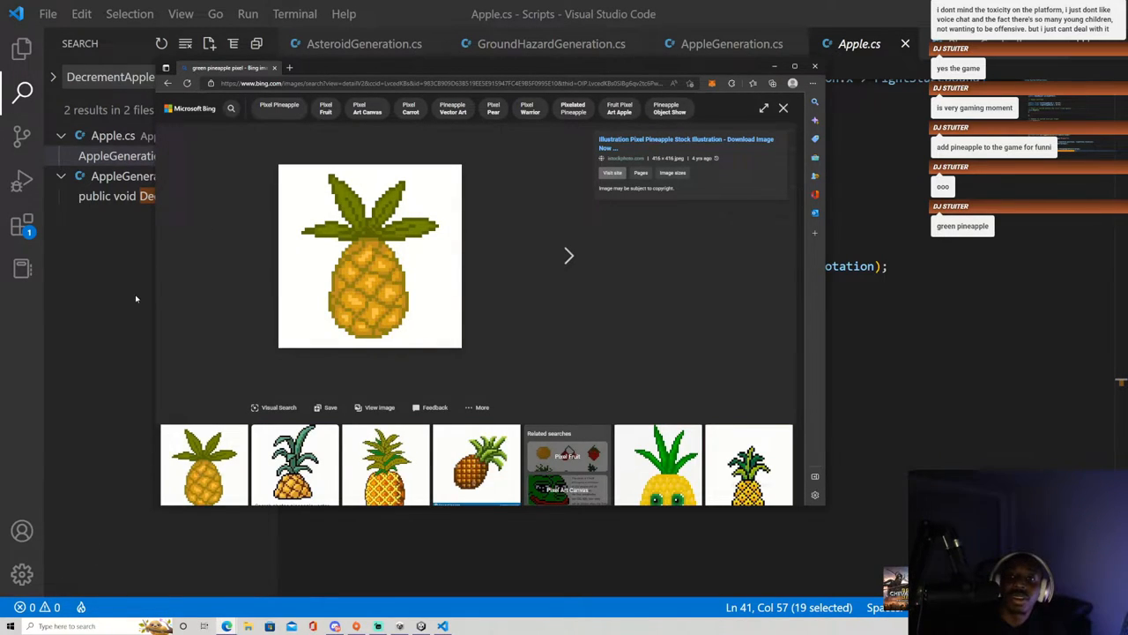
mouse_move(303, 289)
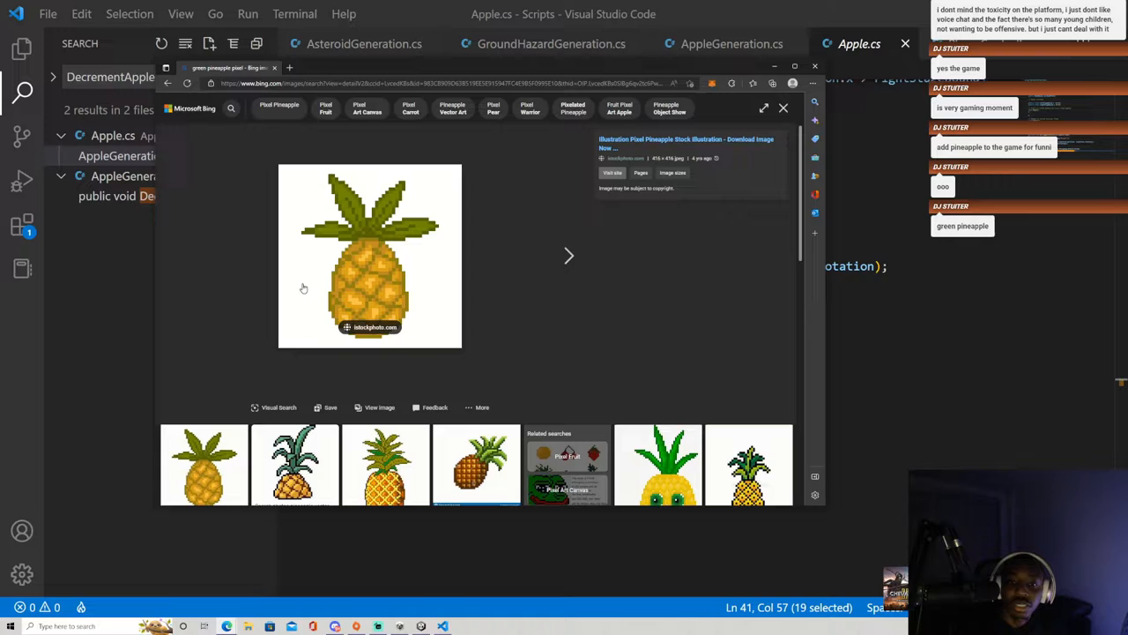
Bring up a large preview of a pixel-art pineapple from the Bing Images results.
click(568, 256)
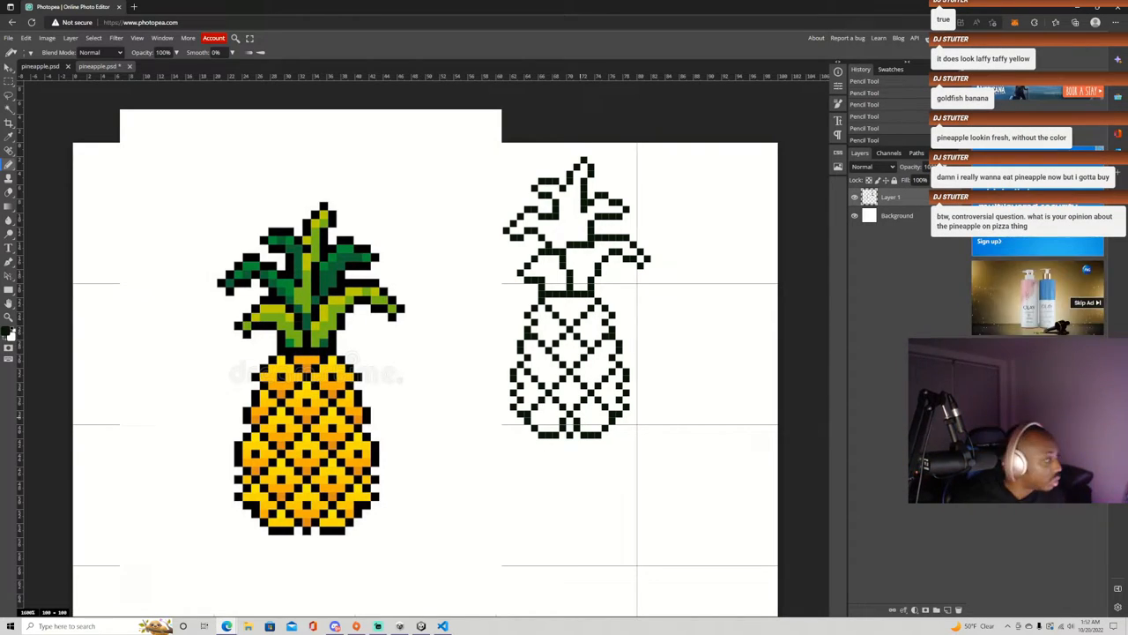
Playtest the game until all hearts empty and the Game Over panel appears.
click(585, 388)
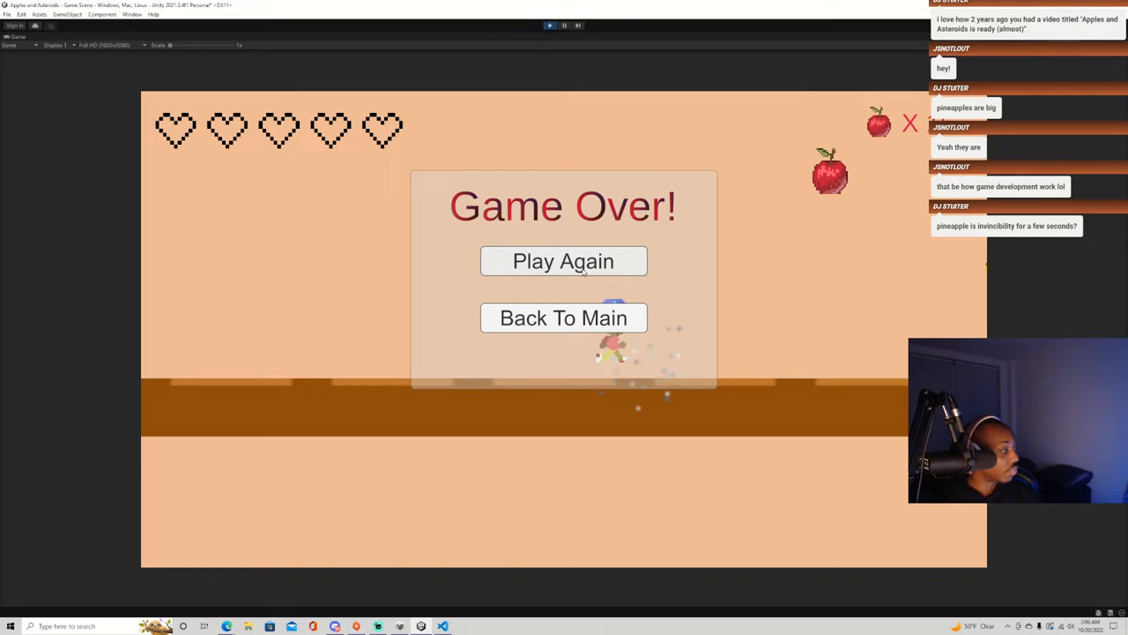
click(564, 261)
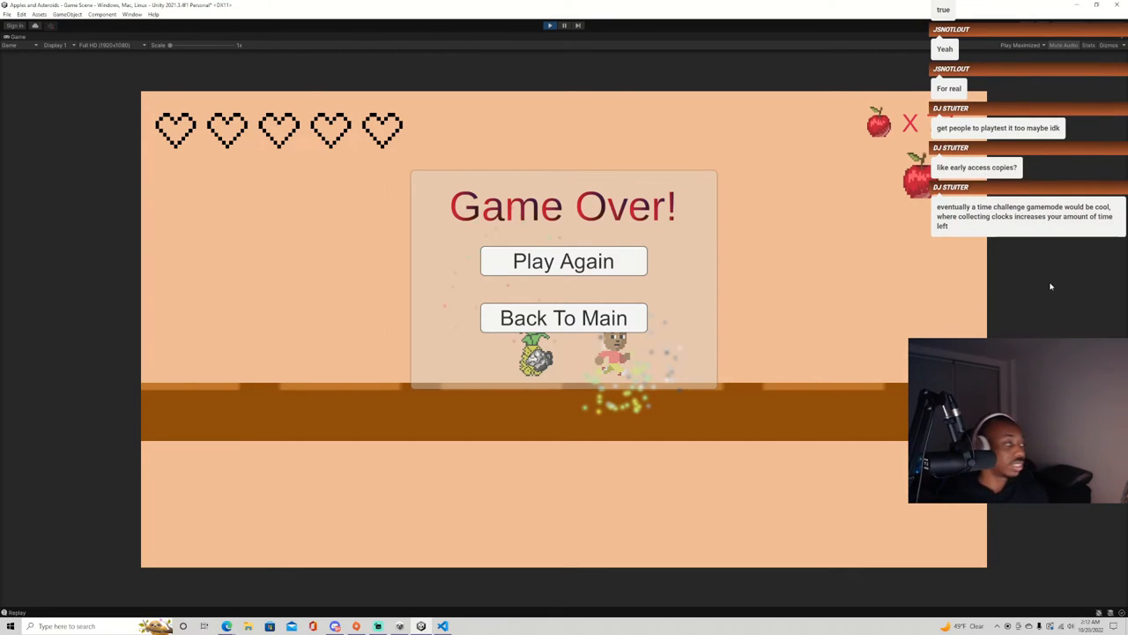
Finish the round with the pineapple character and bring up the Apples and Asteroids Steam page.
click(564, 261)
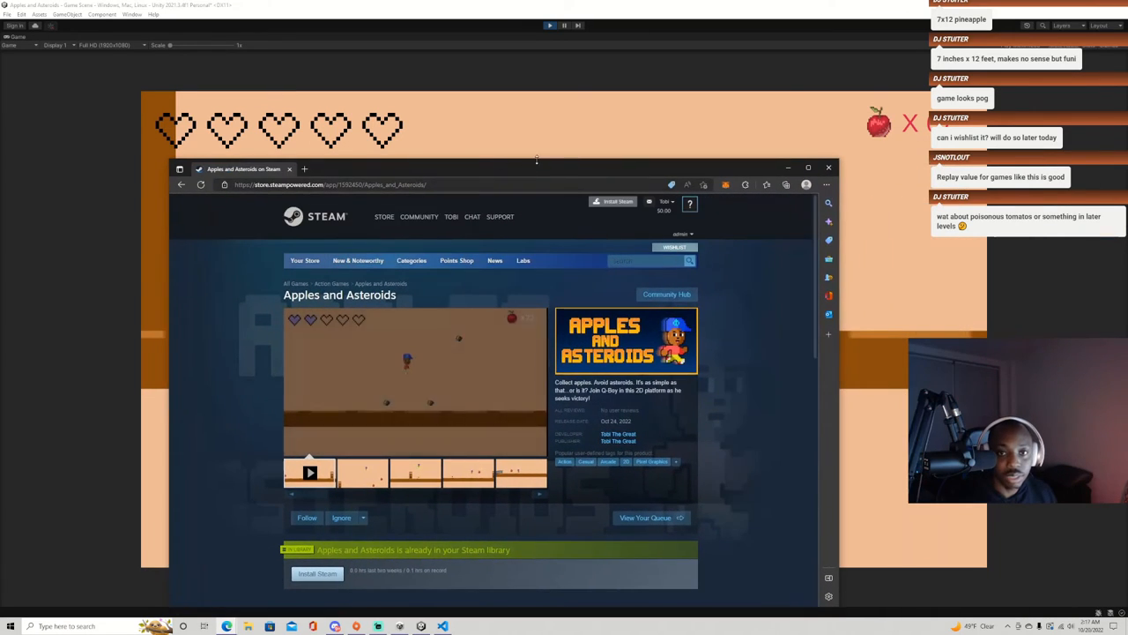
Maximize the Apples and Asteroids Steam page, then open the account's empty wishlist.
click(807, 168)
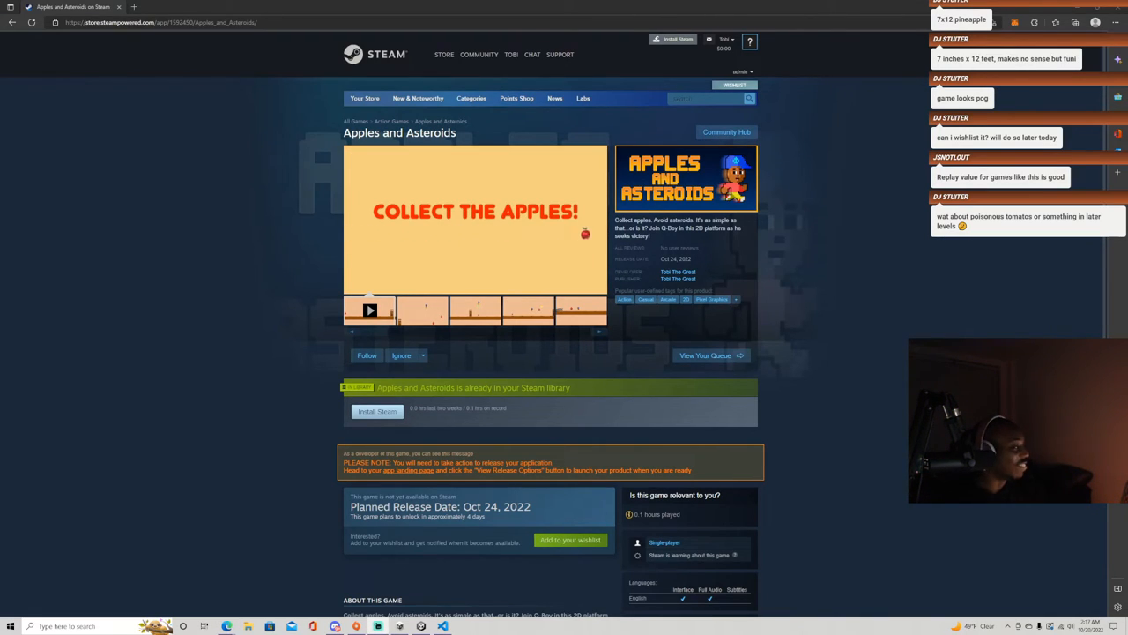
click(370, 310)
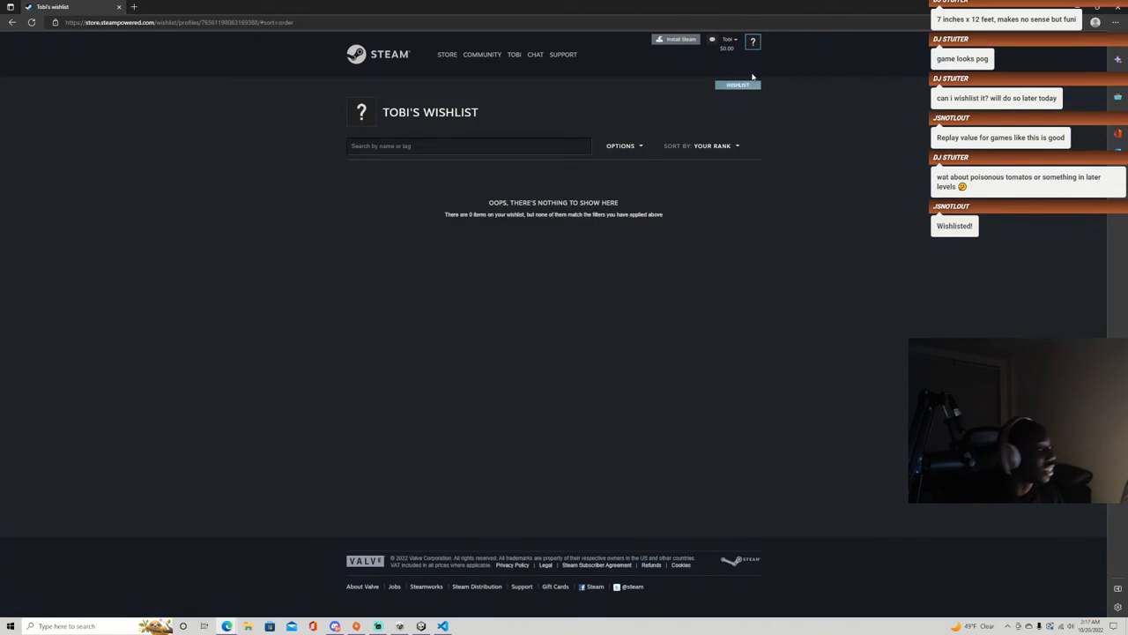
mouse_move(14, 21)
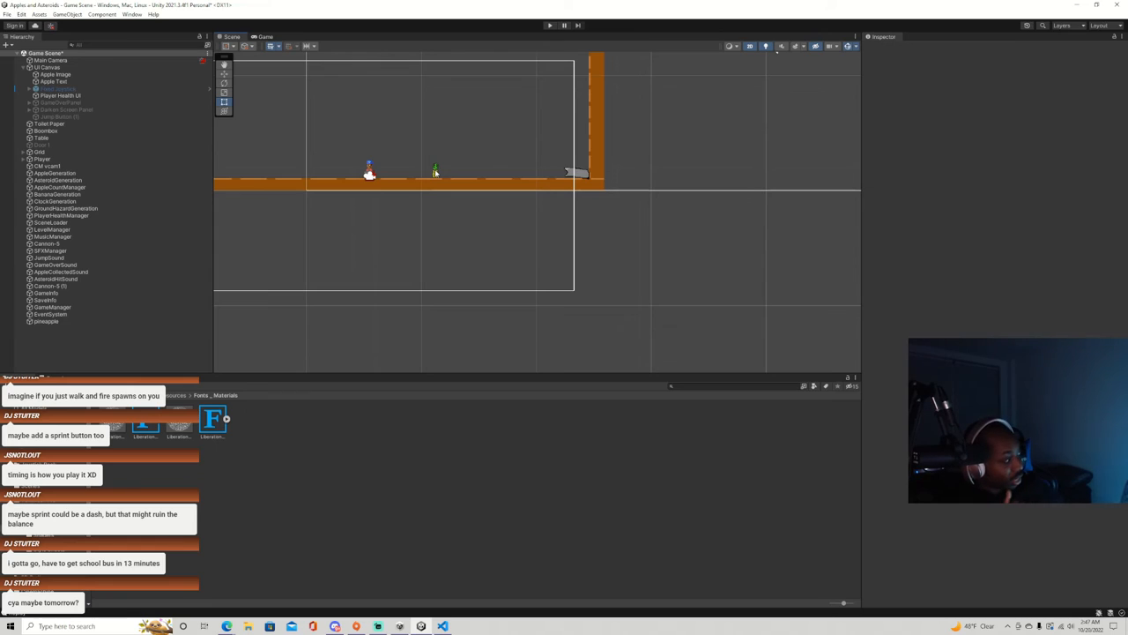
mouse_move(557, 155)
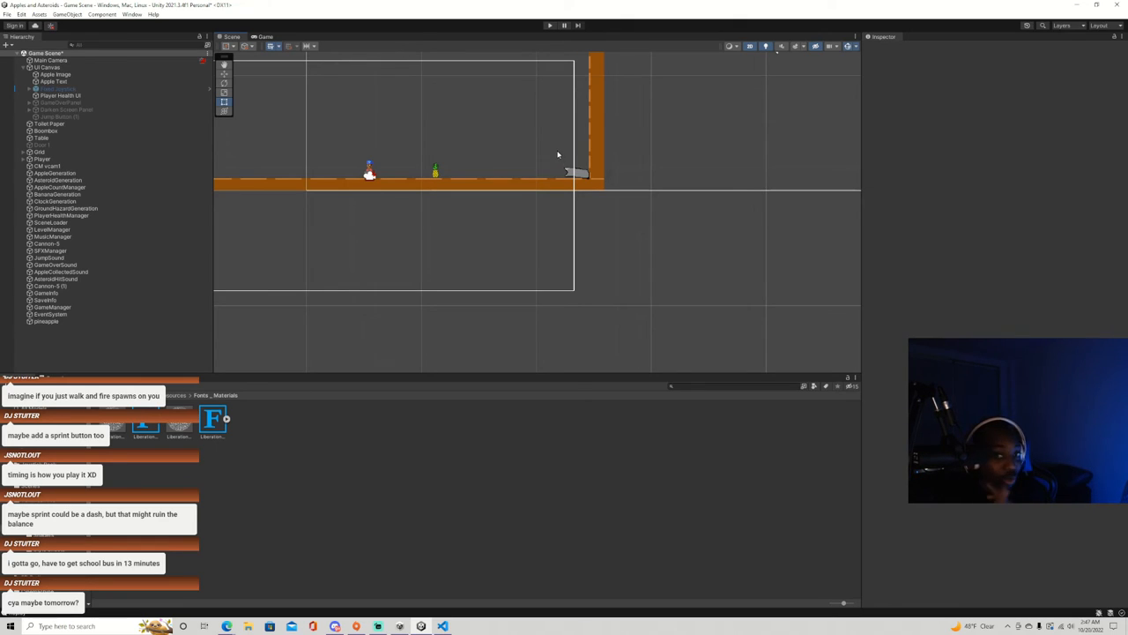
mouse_move(562, 137)
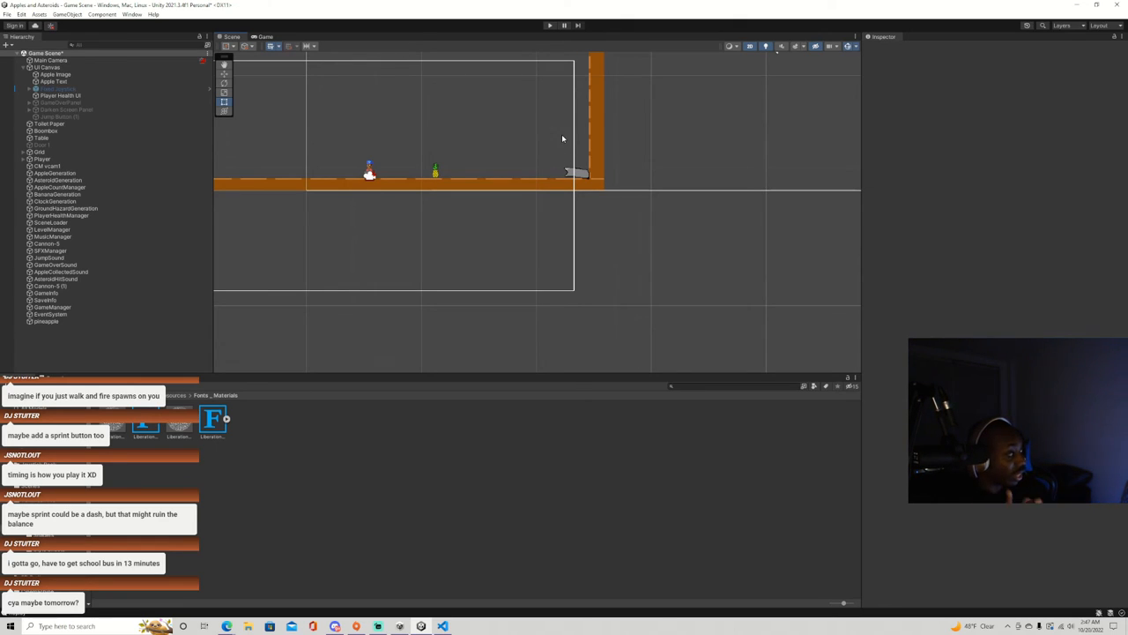
mouse_move(430, 116)
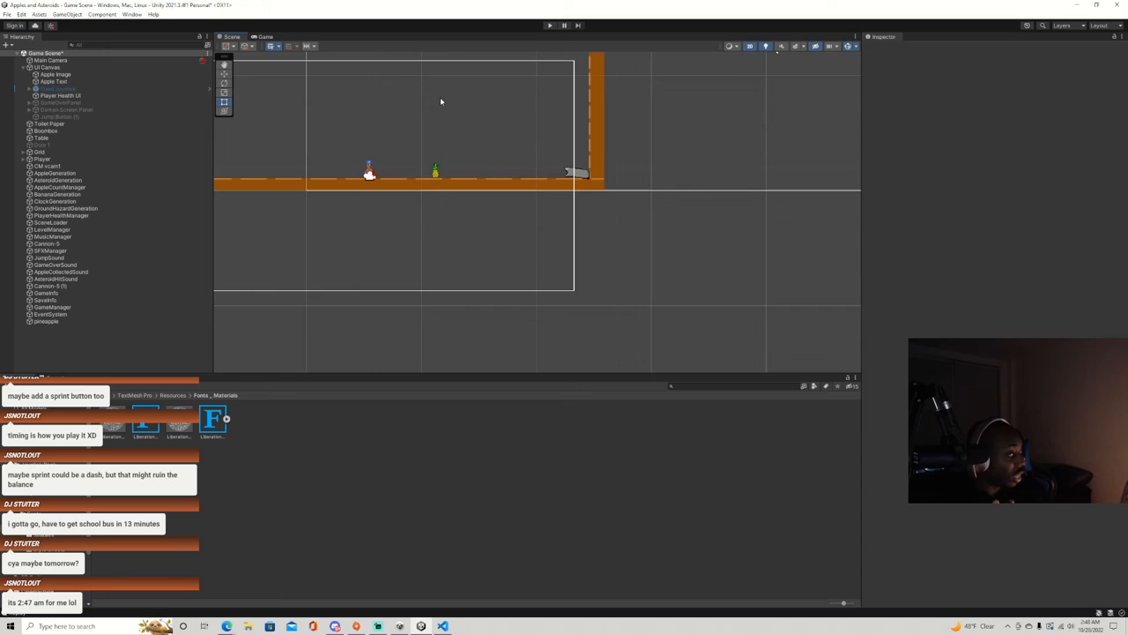
mouse_move(533, 91)
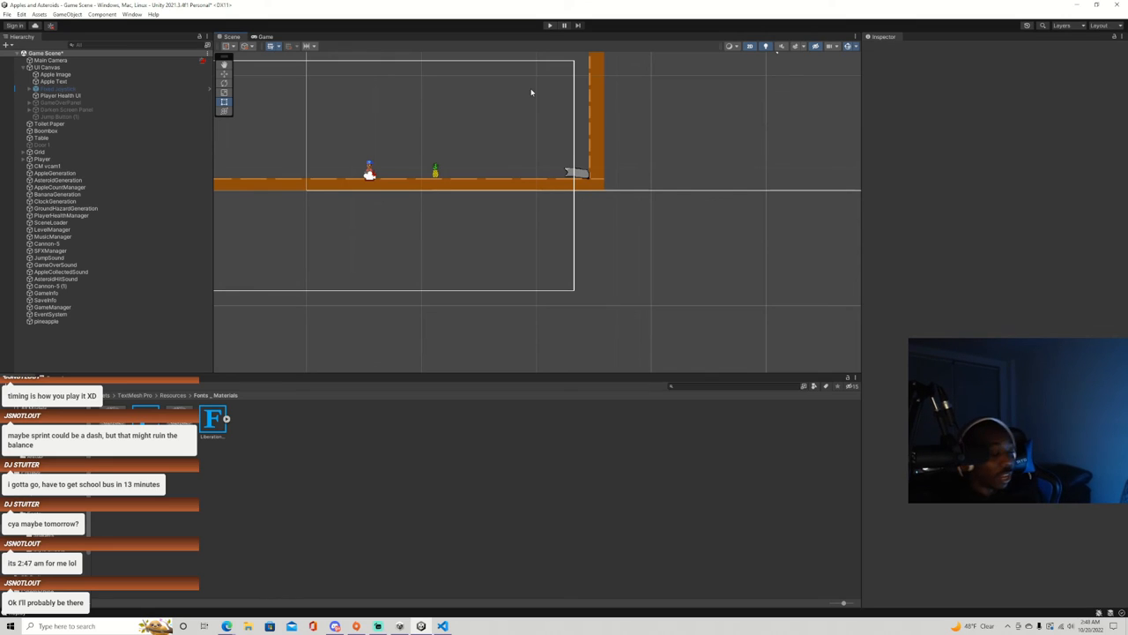
mouse_move(578, 67)
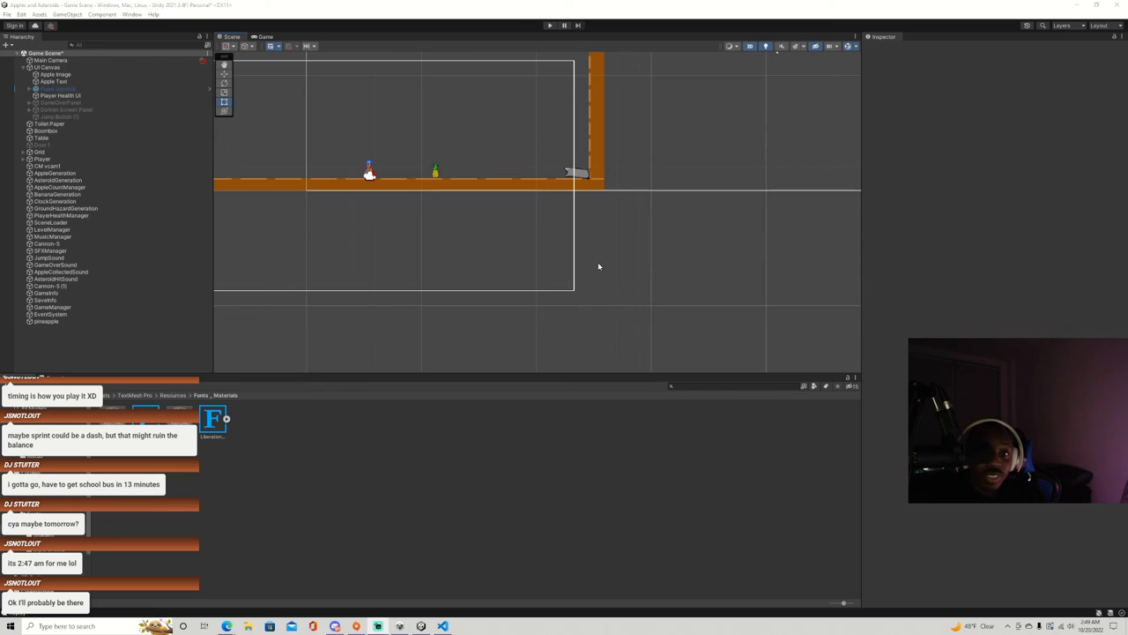
mouse_move(626, 209)
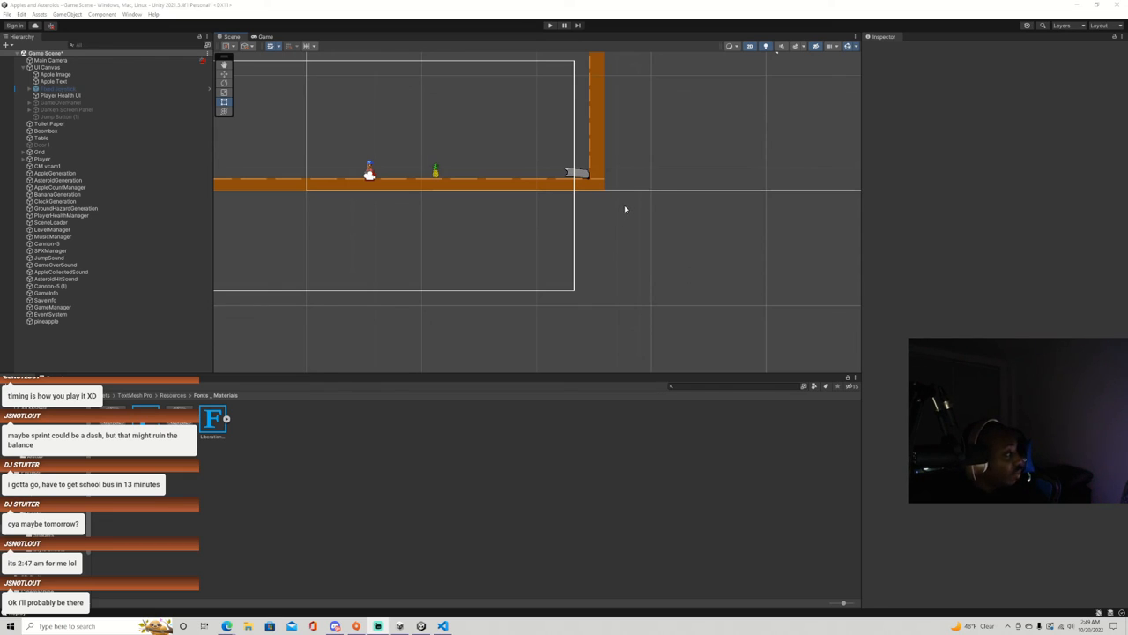